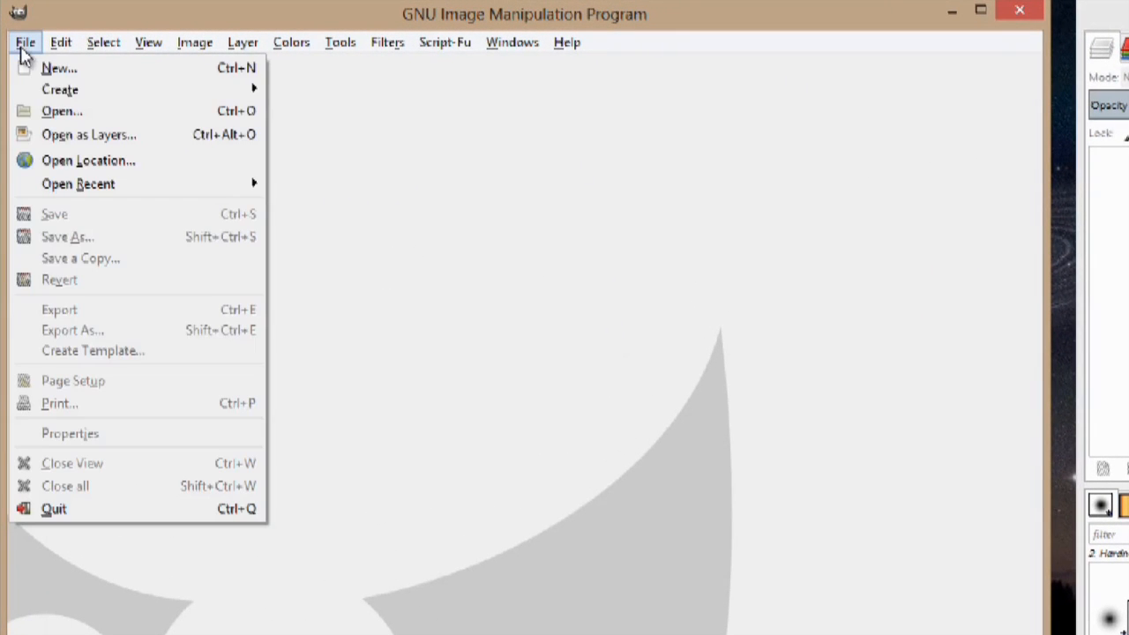
Load super-hero.jpg from the Desktop into the GIMP canvas
left_click(62, 109)
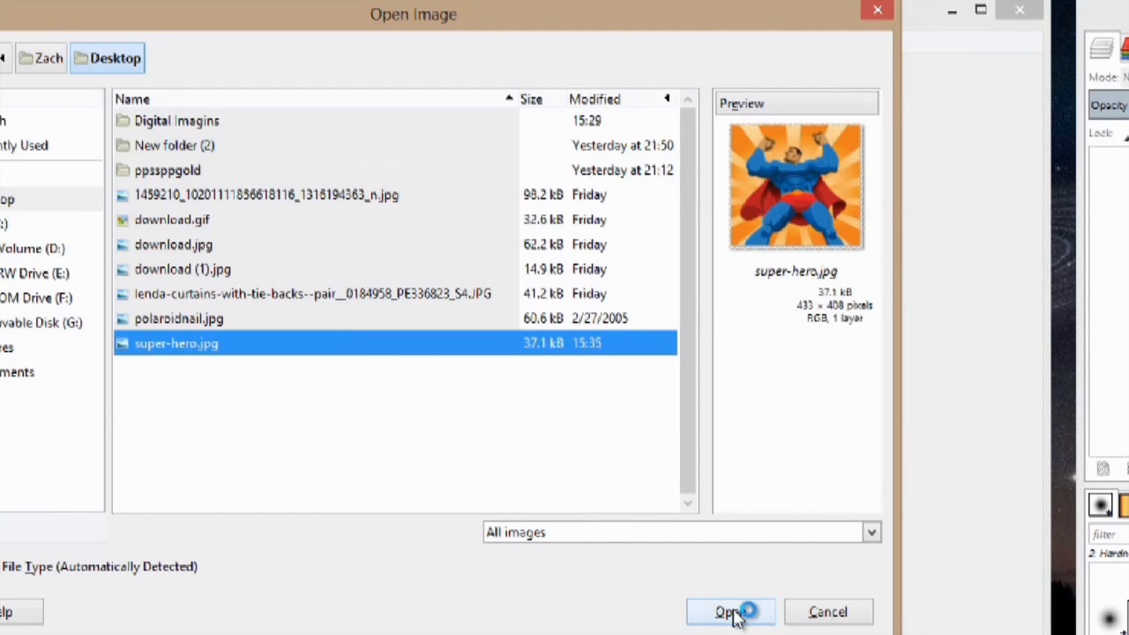
left_click(731, 612)
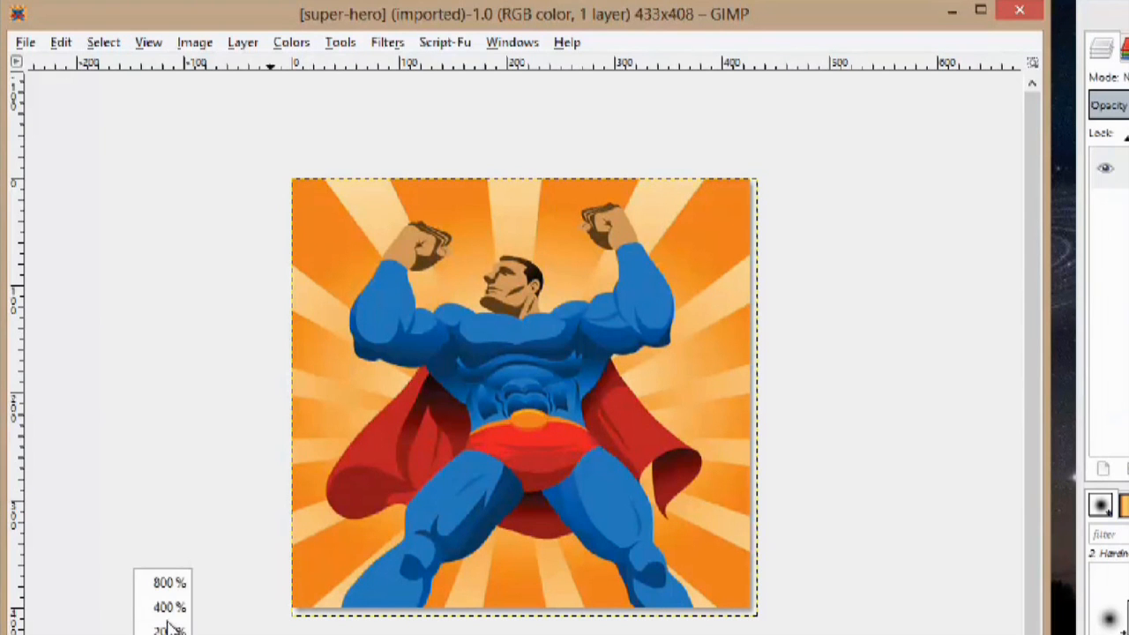
Zoom in on the superhero's face and raised fists via the status-bar zoom list
left_click(170, 607)
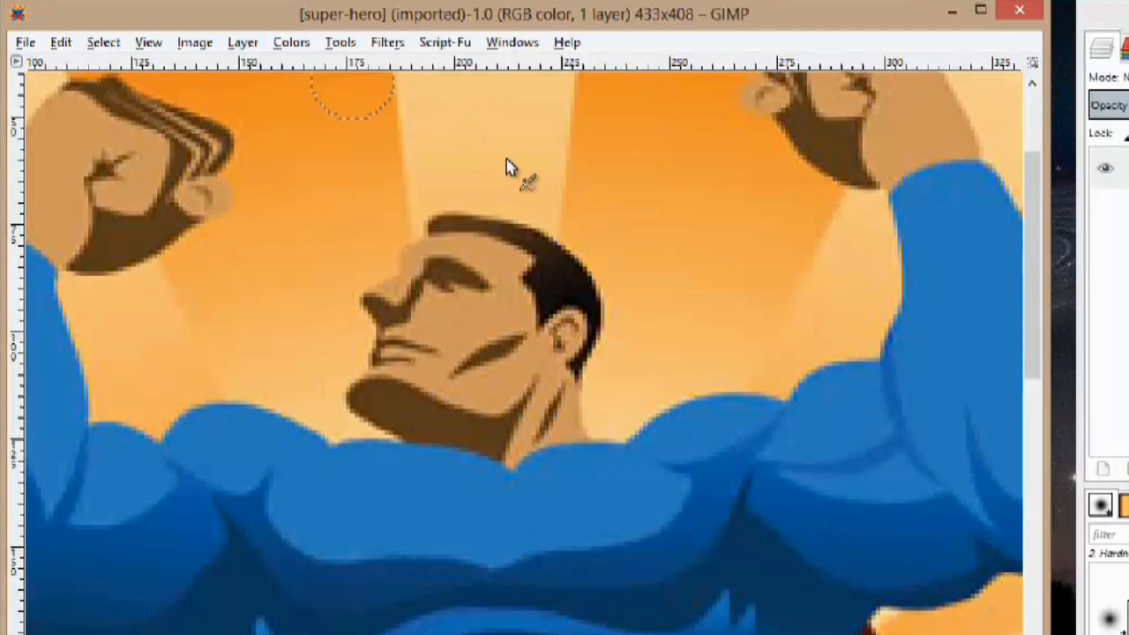
Trace a closed Paths outline around the head: over the hair, down the back and behind the ear
left_click(338, 43)
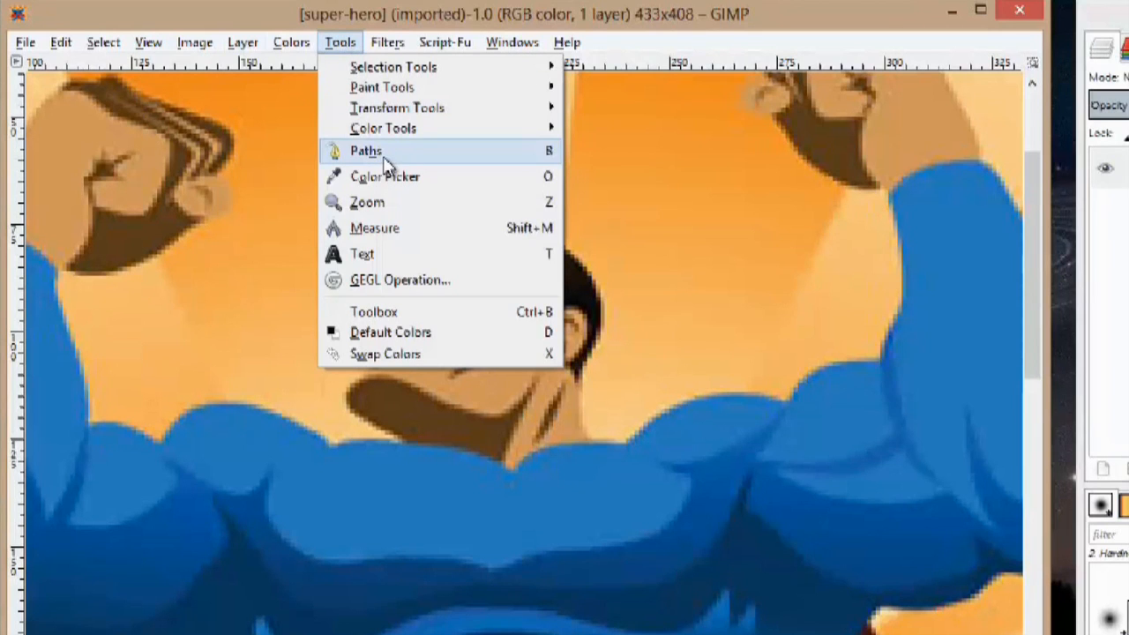
left_click(365, 150)
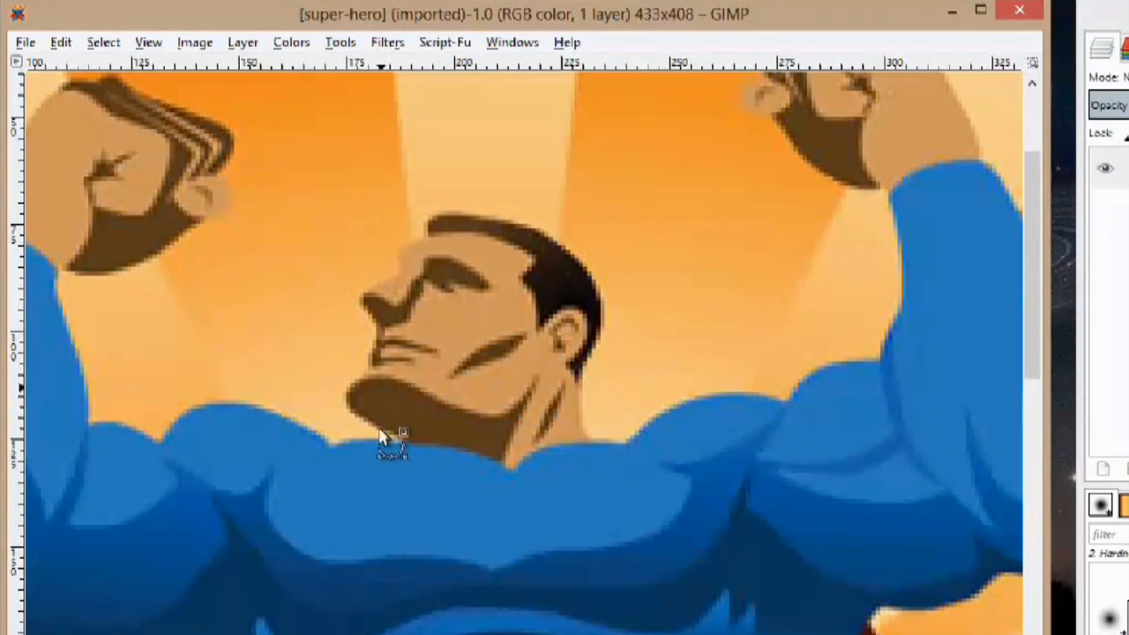
mouse_move(409, 450)
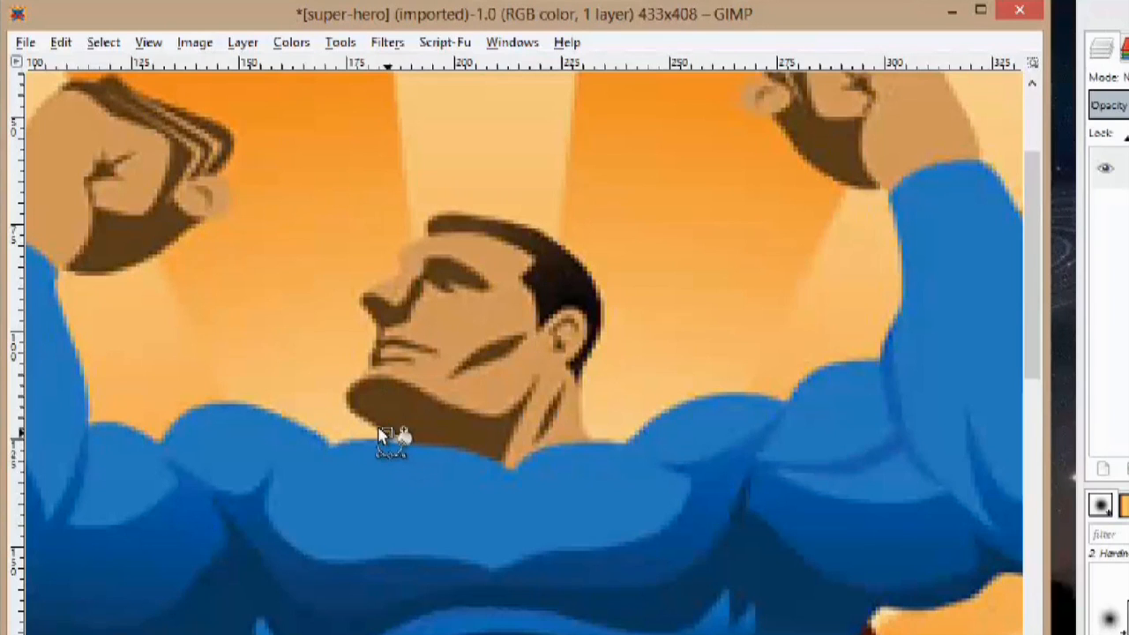
mouse_move(353, 415)
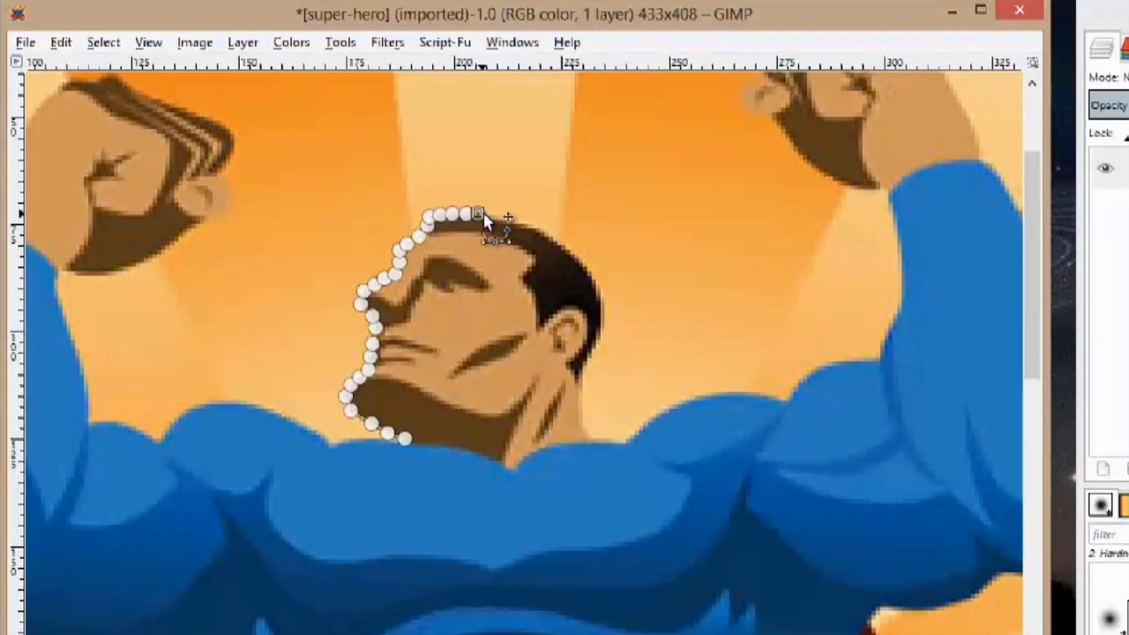
left_click_drag(476, 215, 515, 223)
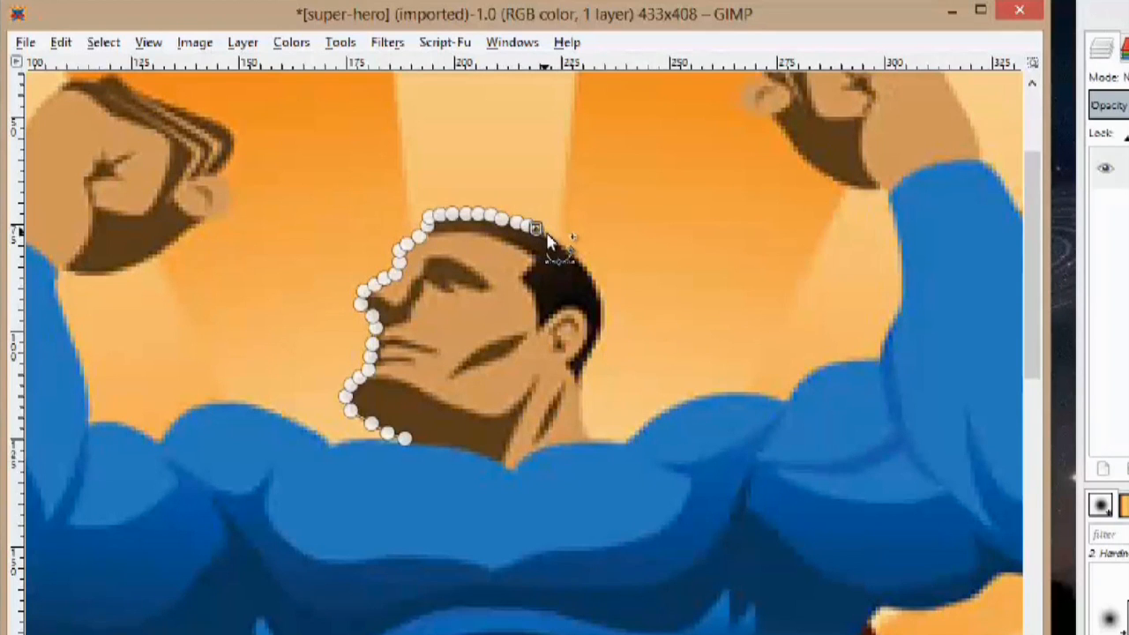
left_click_drag(537, 228, 563, 247)
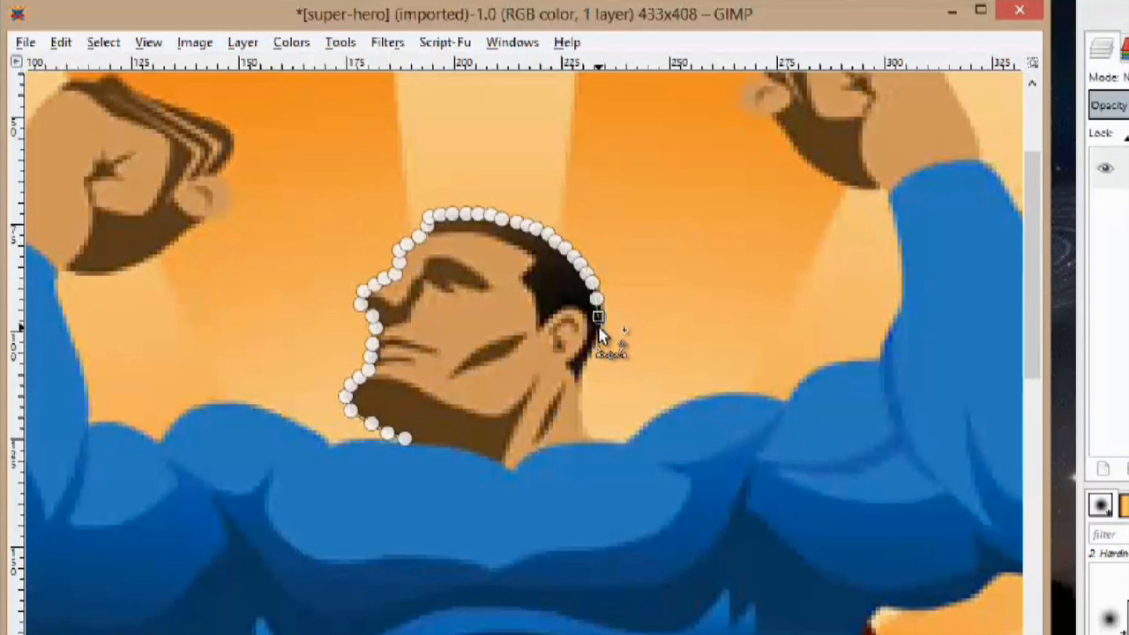
left_click_drag(598, 315, 584, 416)
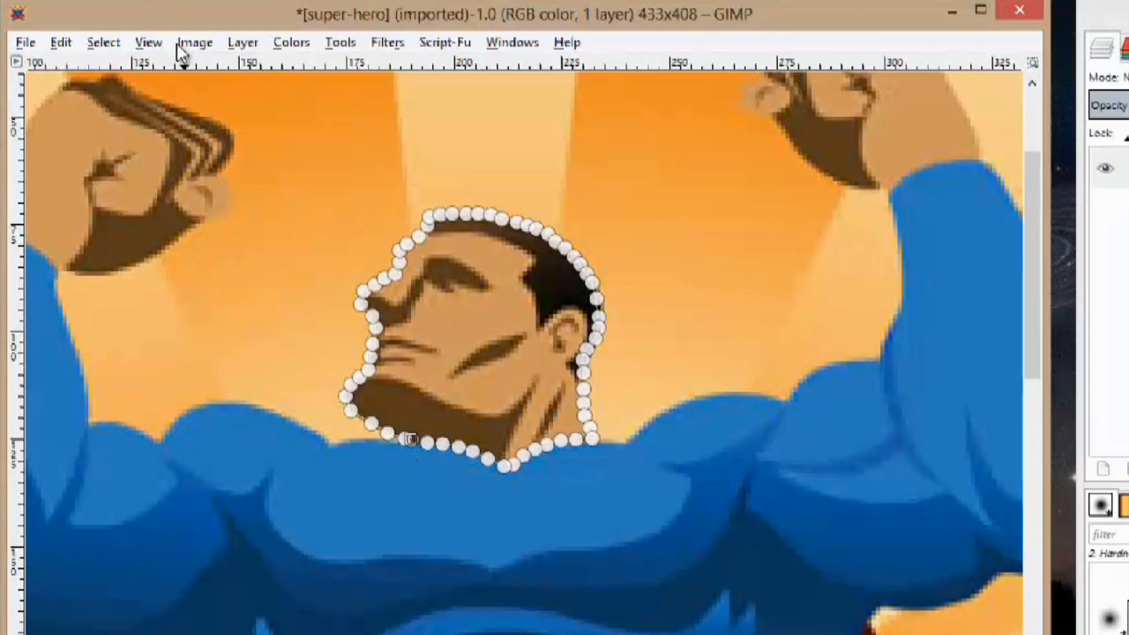
Convert the head path to a selection and add an alpha channel to the layer
left_click(102, 42)
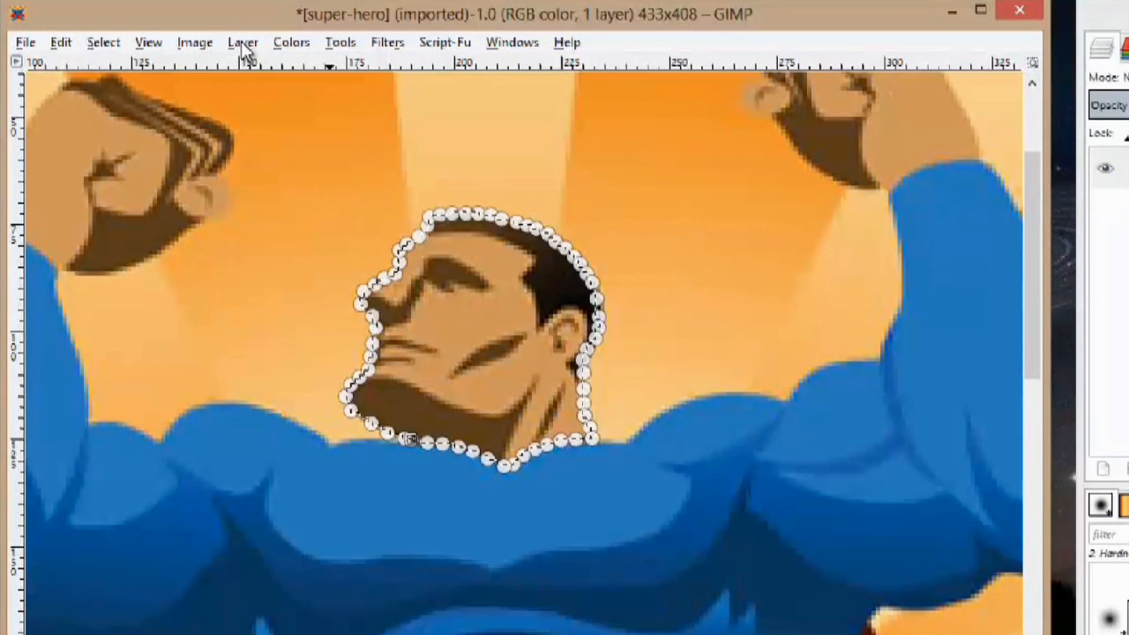
left_click(244, 42)
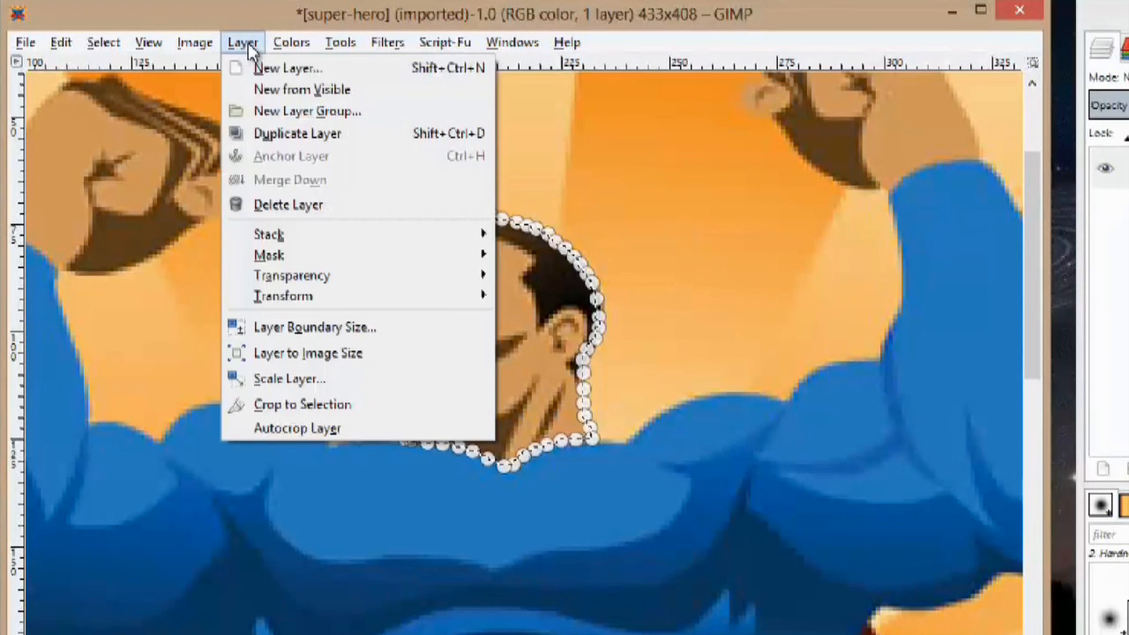
mouse_move(291, 275)
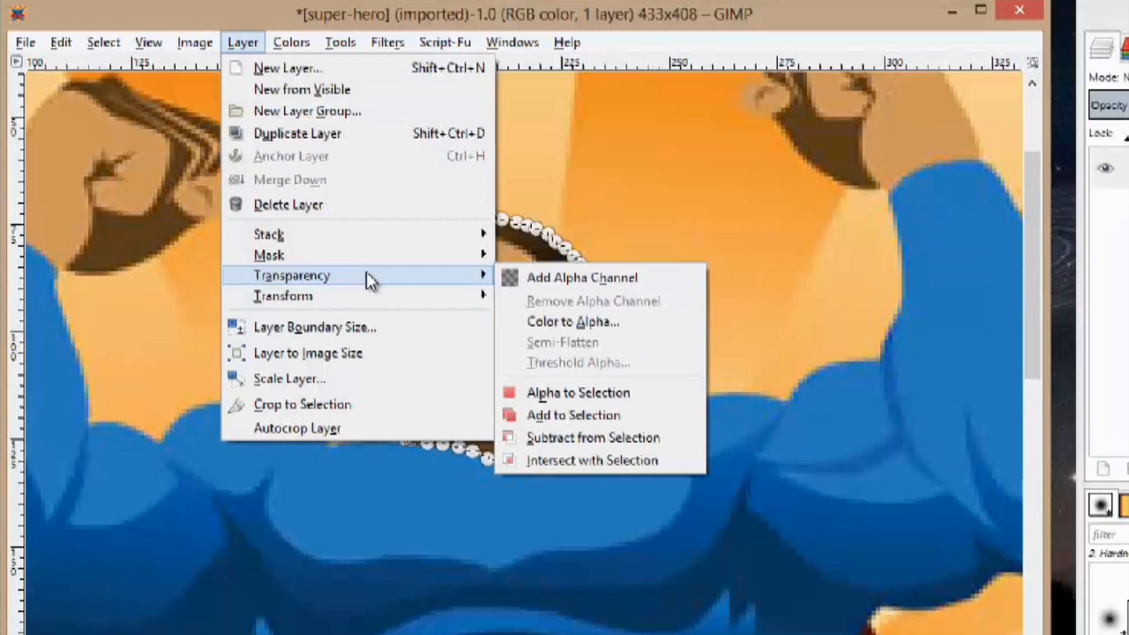
mouse_move(564, 277)
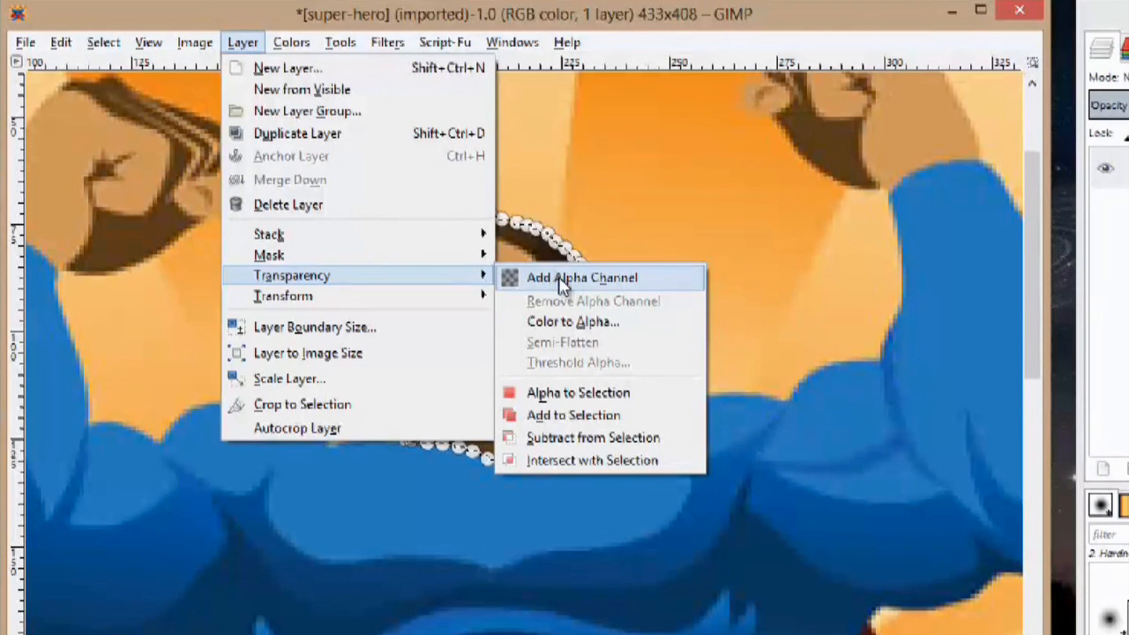
left_click(103, 42)
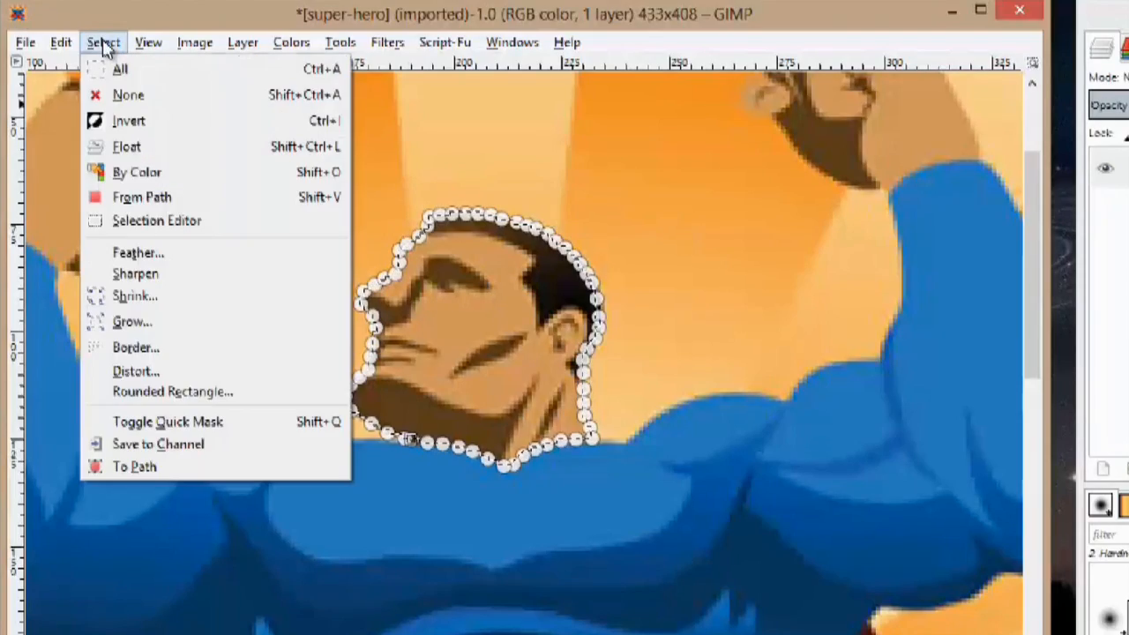
mouse_move(128, 120)
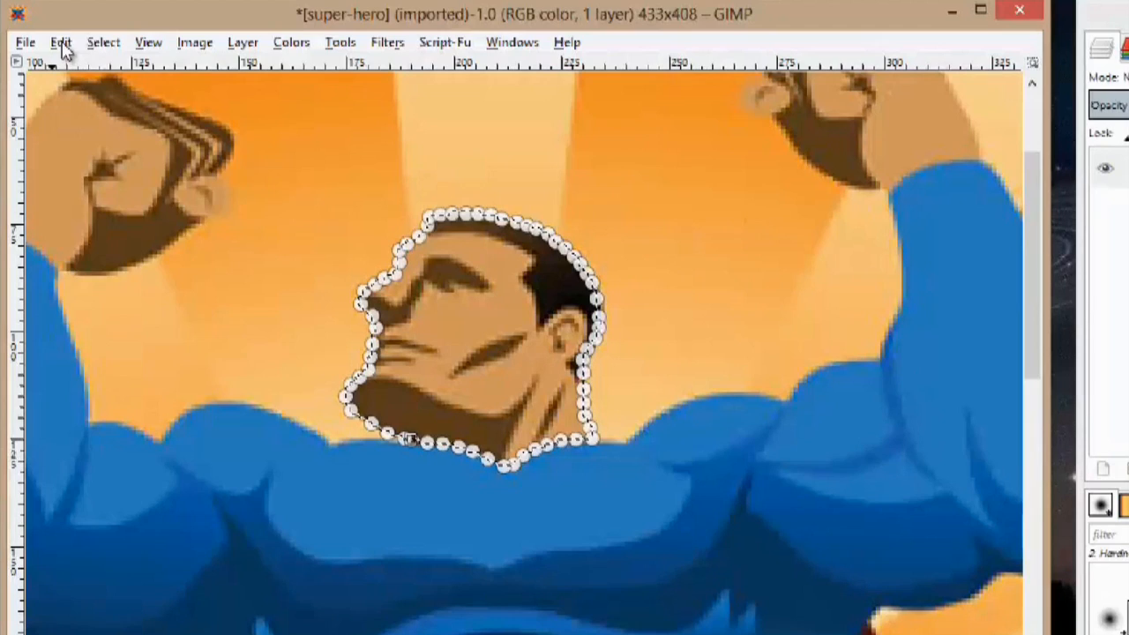
Invert the selection and clear the background, leaving only the head on transparency
left_click(60, 43)
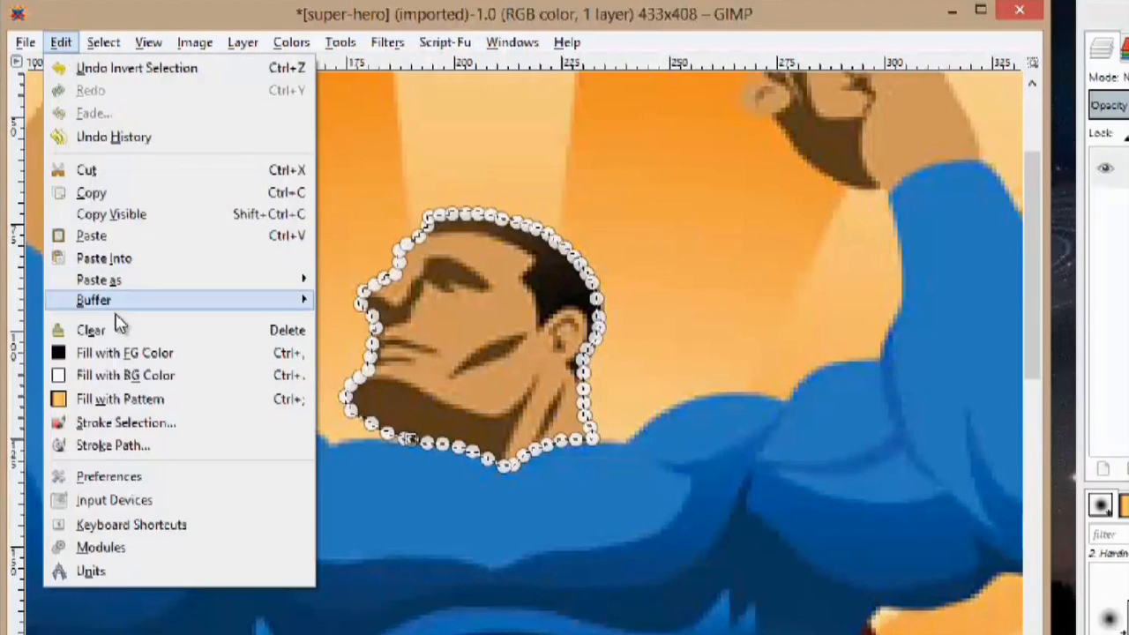
left_click(90, 330)
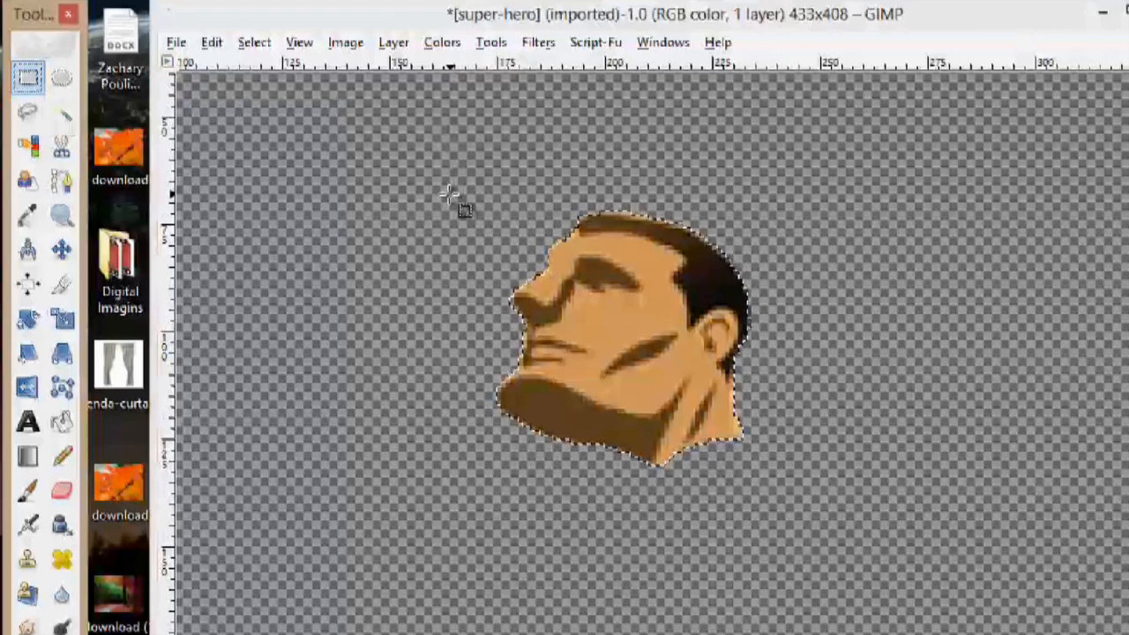
Crop the image to a 91×68 rectangle selection around the head
left_click_drag(450, 195, 815, 462)
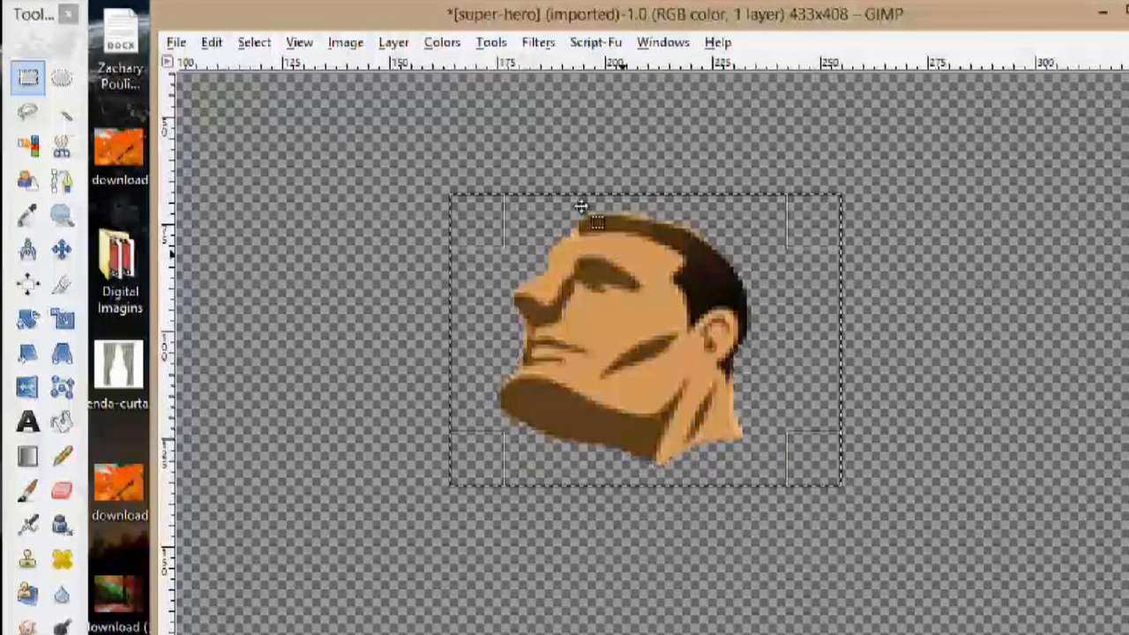
mouse_move(344, 46)
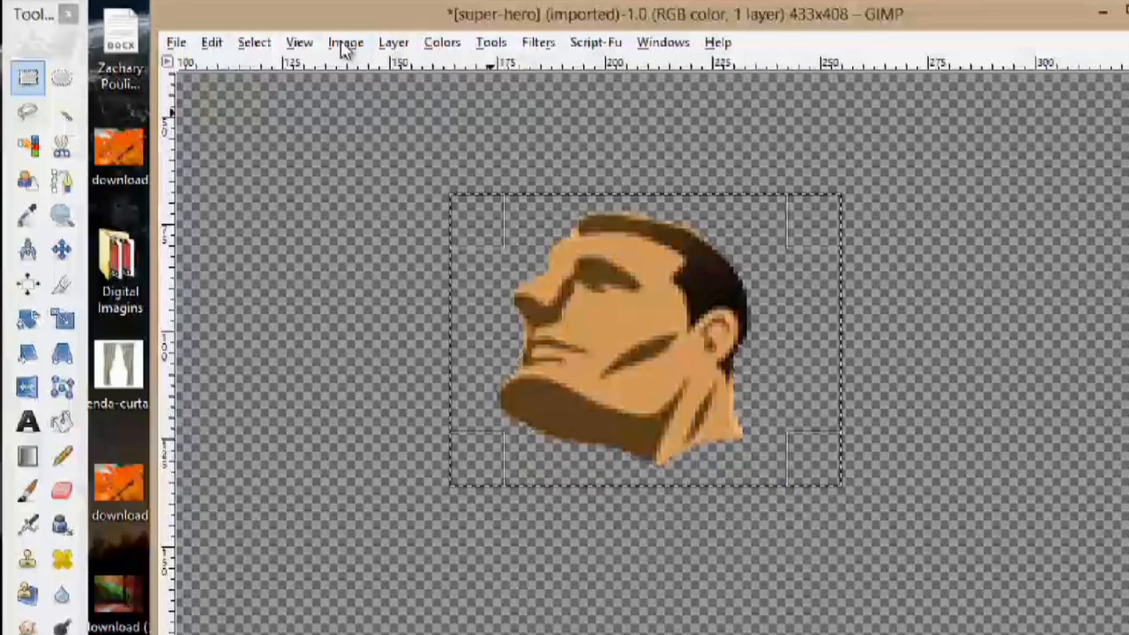
left_click(345, 42)
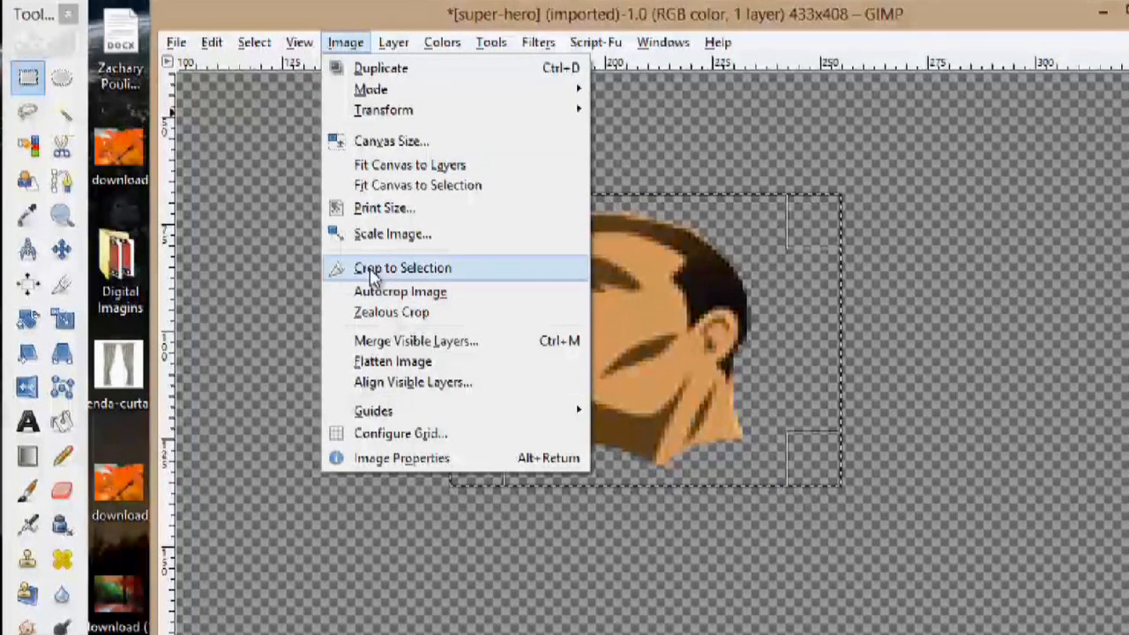
left_click(402, 268)
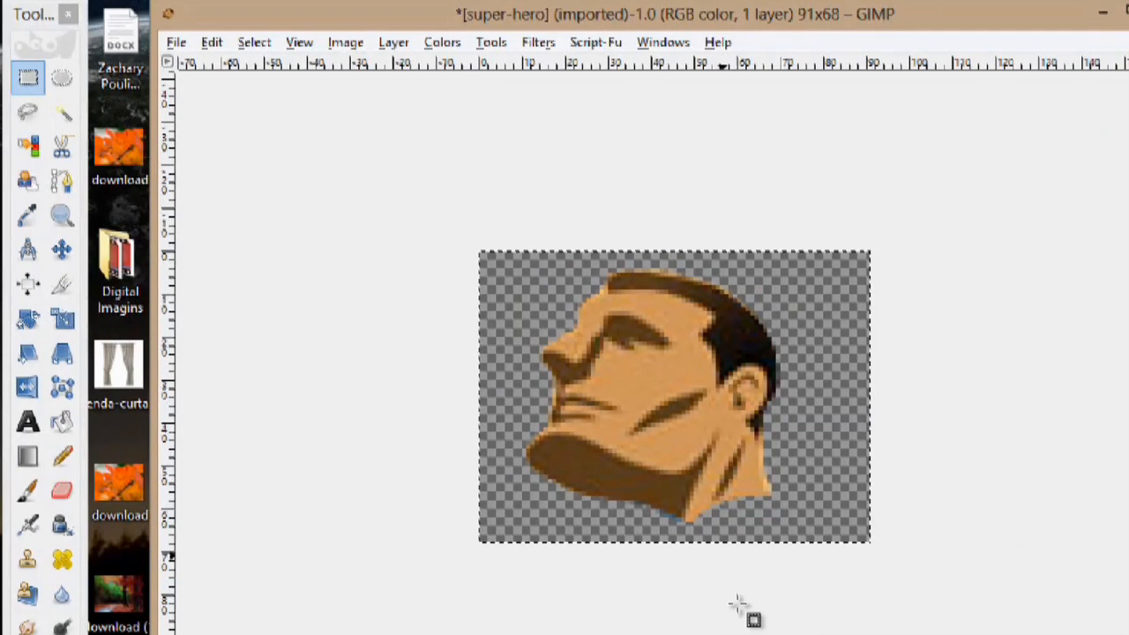
mouse_move(763, 374)
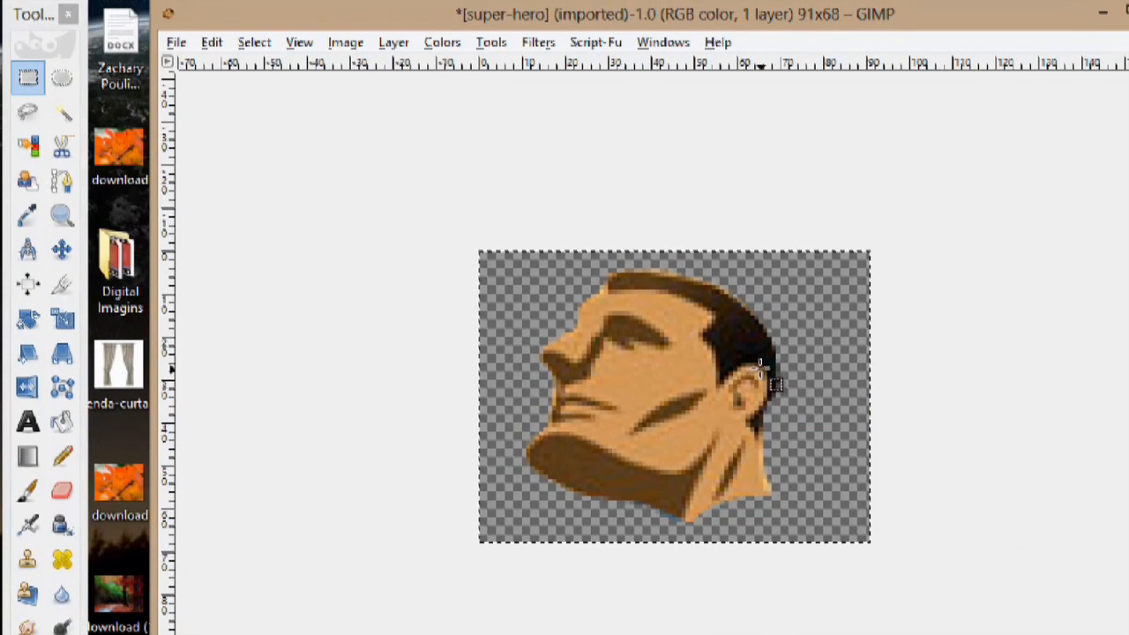
mouse_move(545, 450)
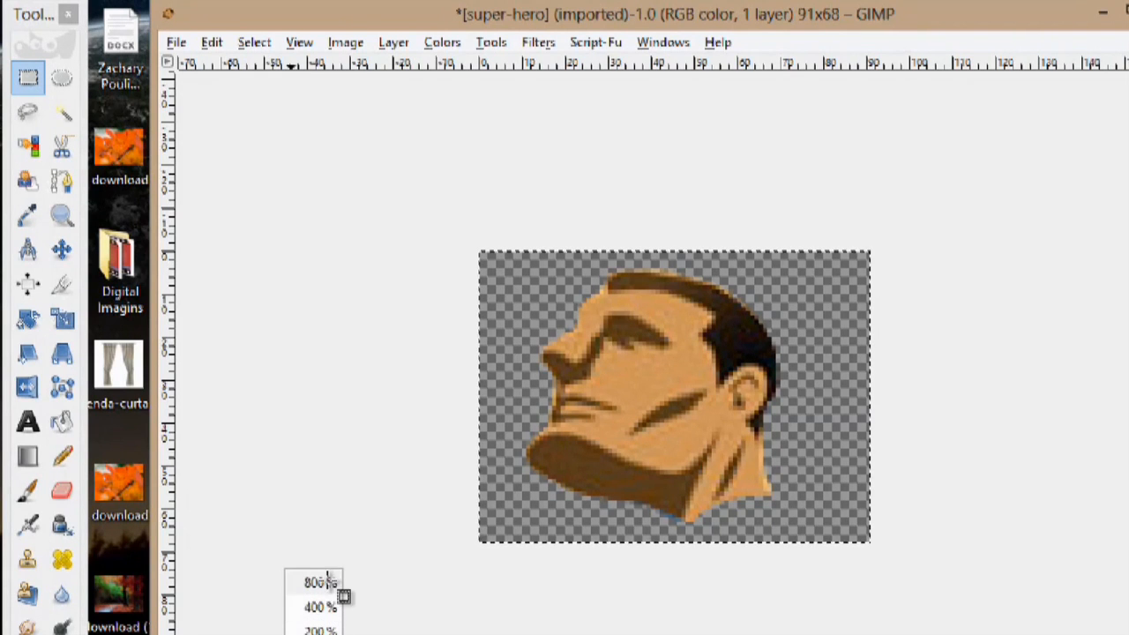
Zoom the cropped head to 800% so it fills the window
left_click(314, 582)
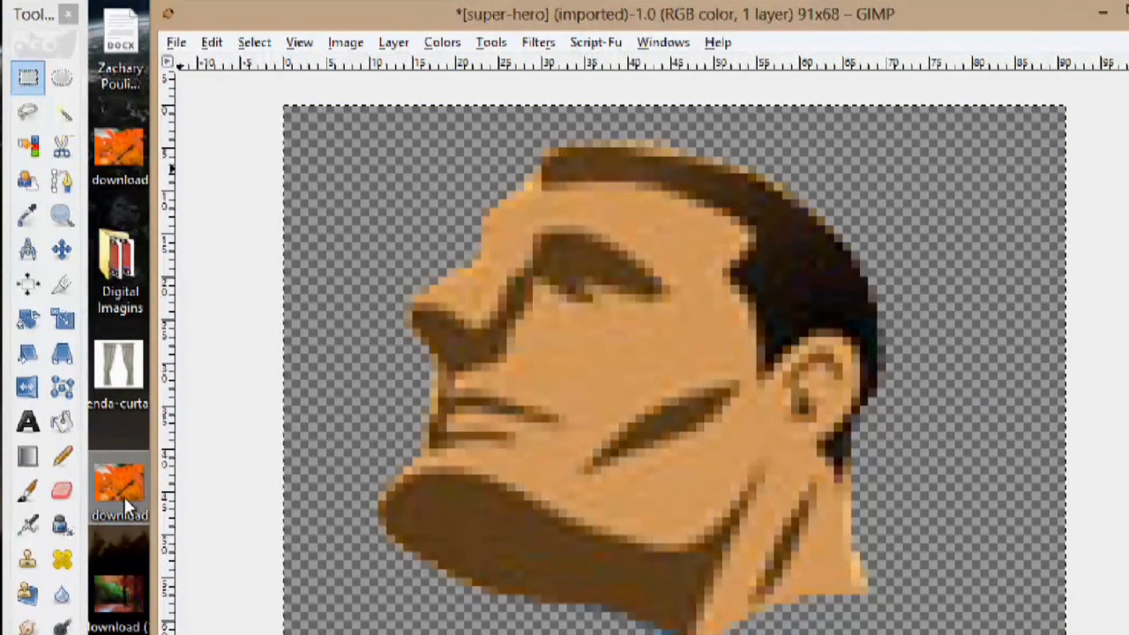